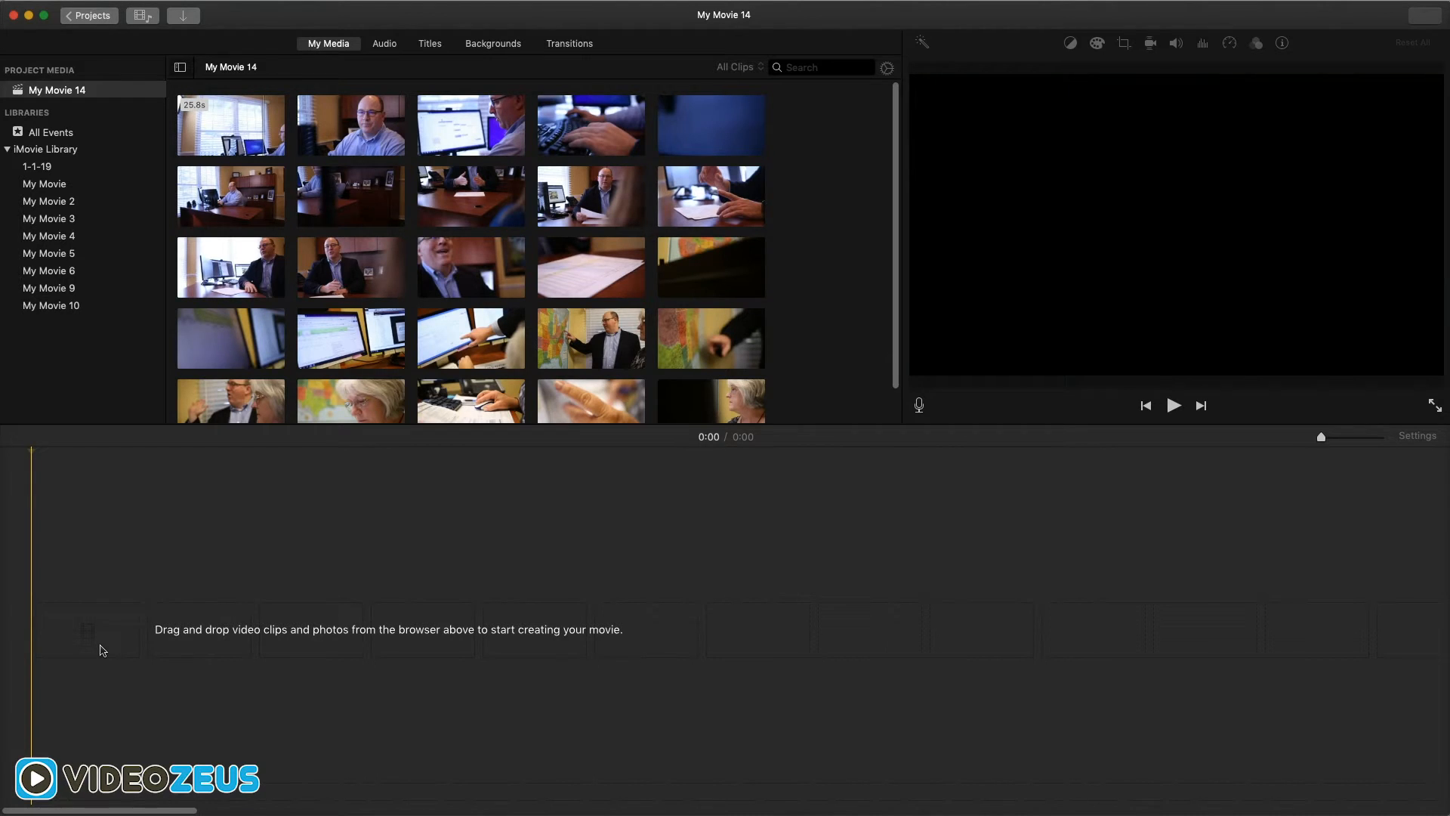
{"action": "mouse_move", "coordinate": [508, 562]}
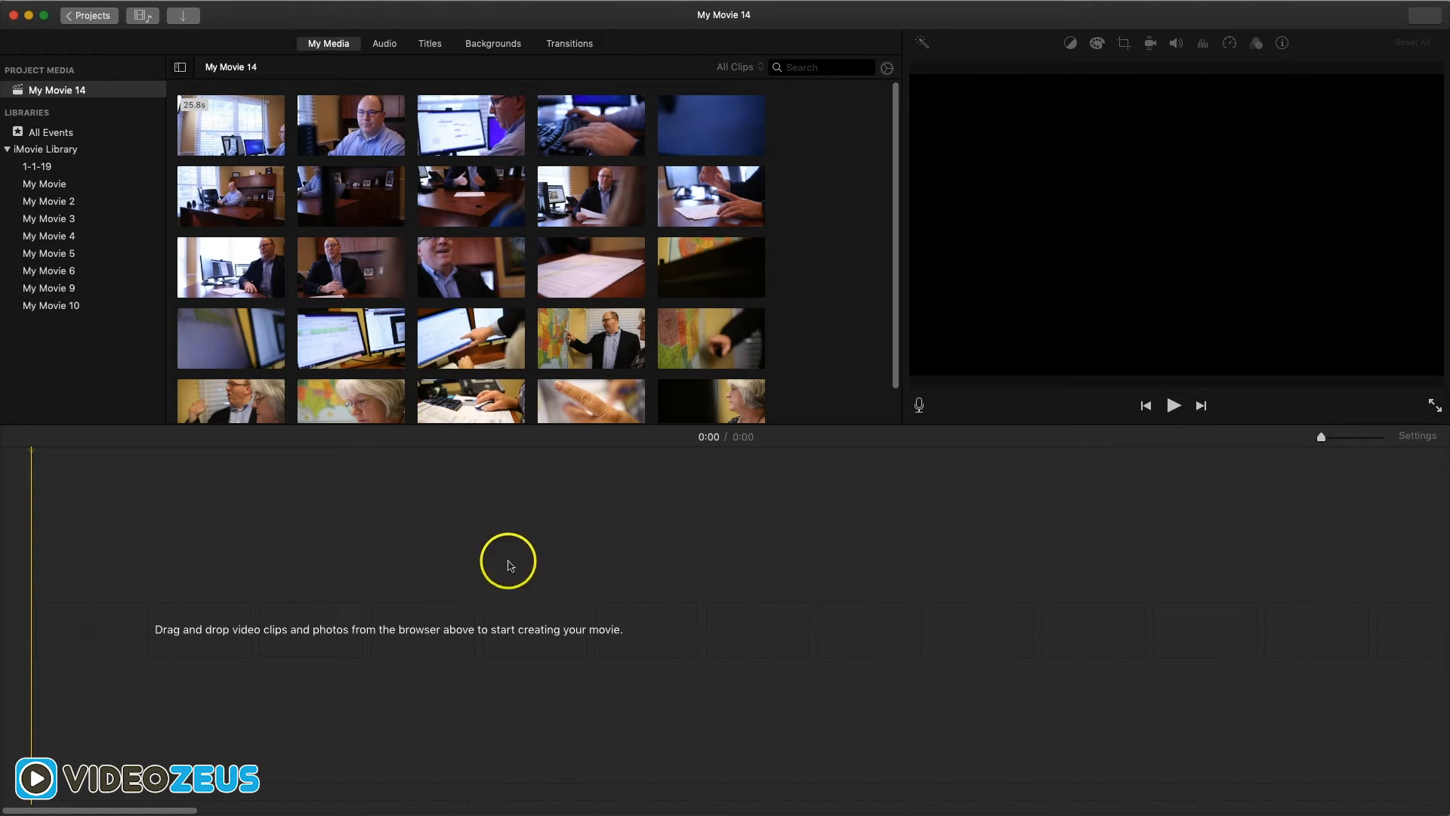
{"action": "mouse_move", "coordinate": [676, 564]}
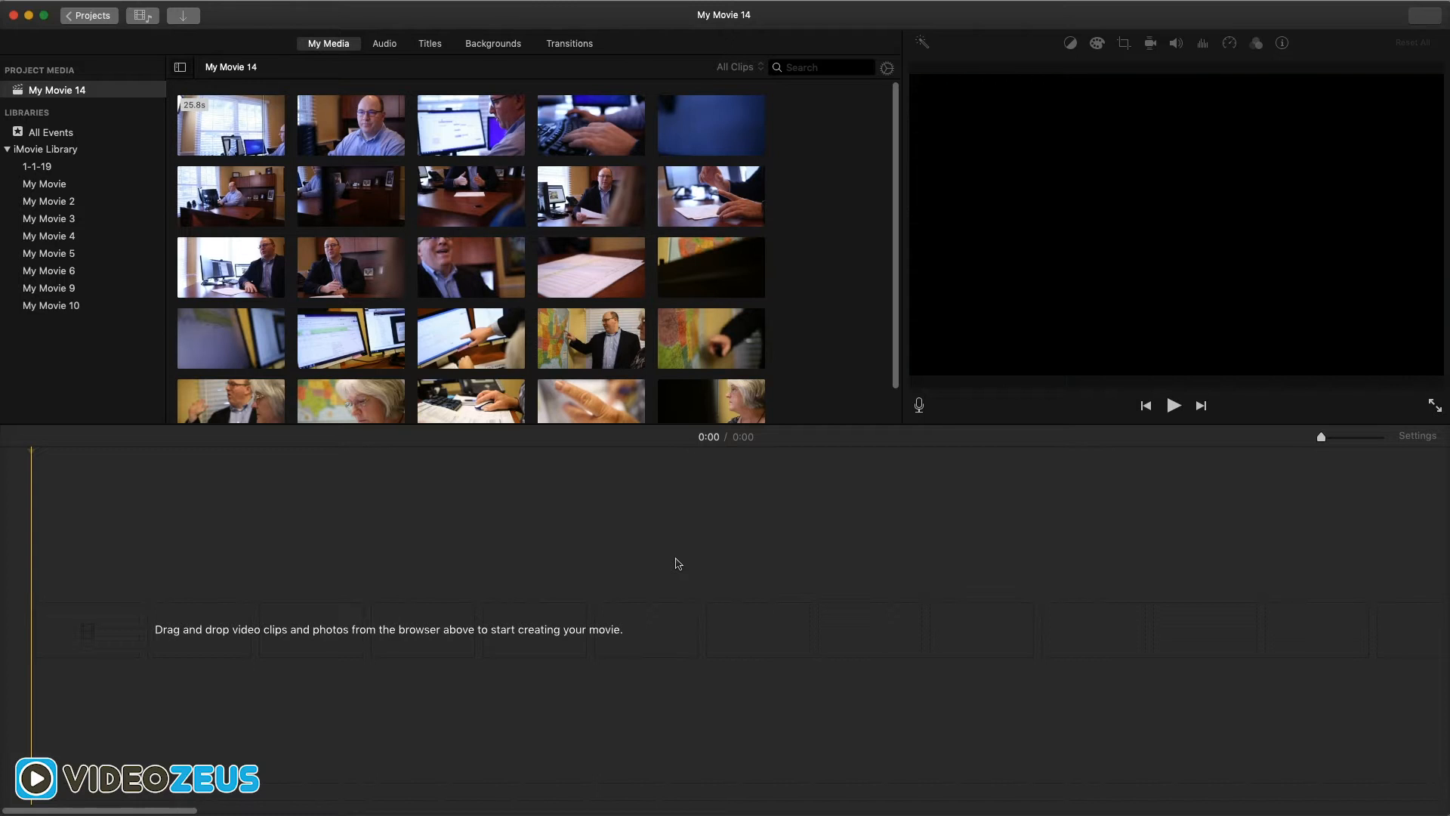
{"action": "mouse_move", "coordinate": [650, 558]}
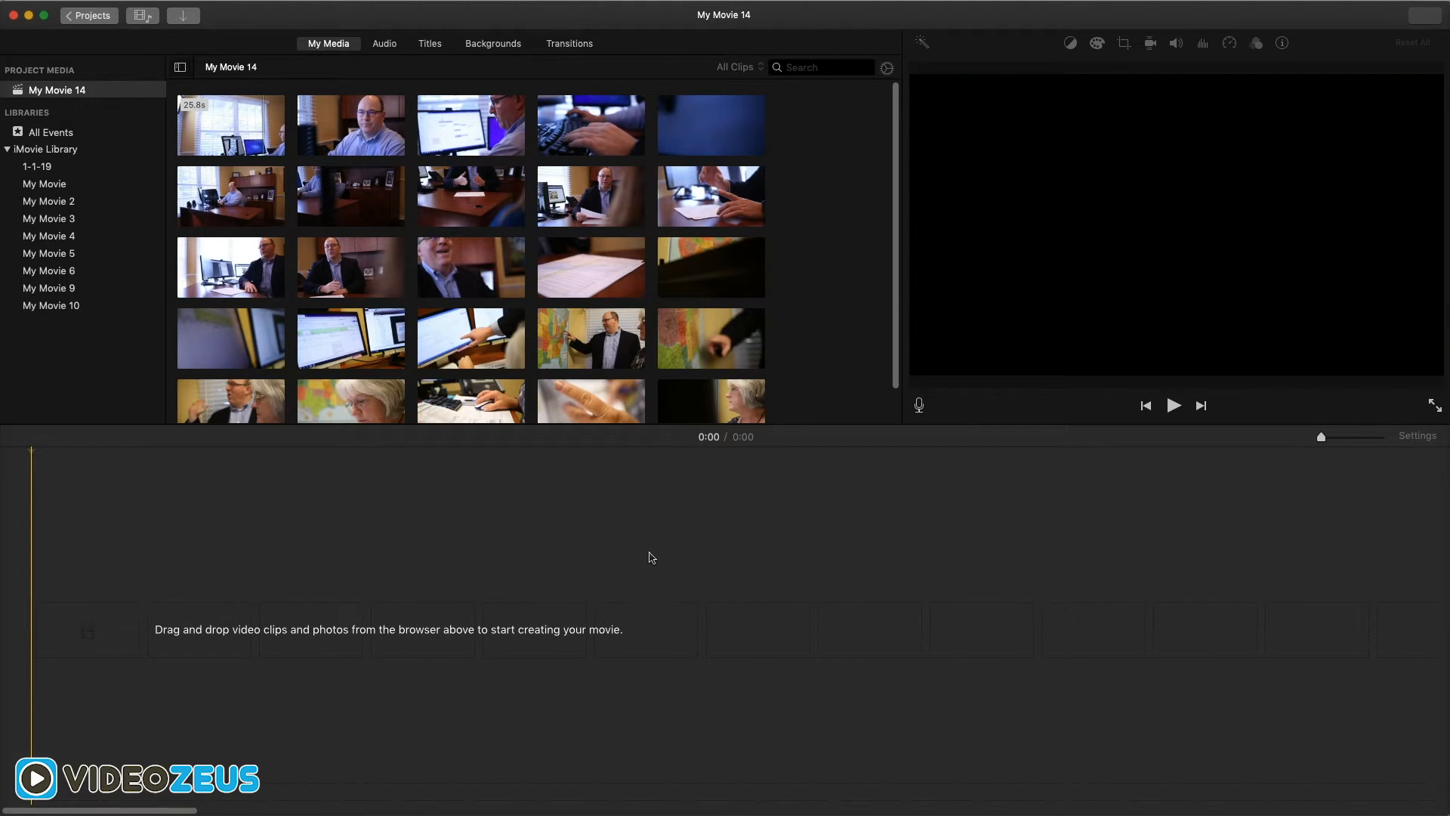
{"action": "mouse_move", "coordinate": [654, 511]}
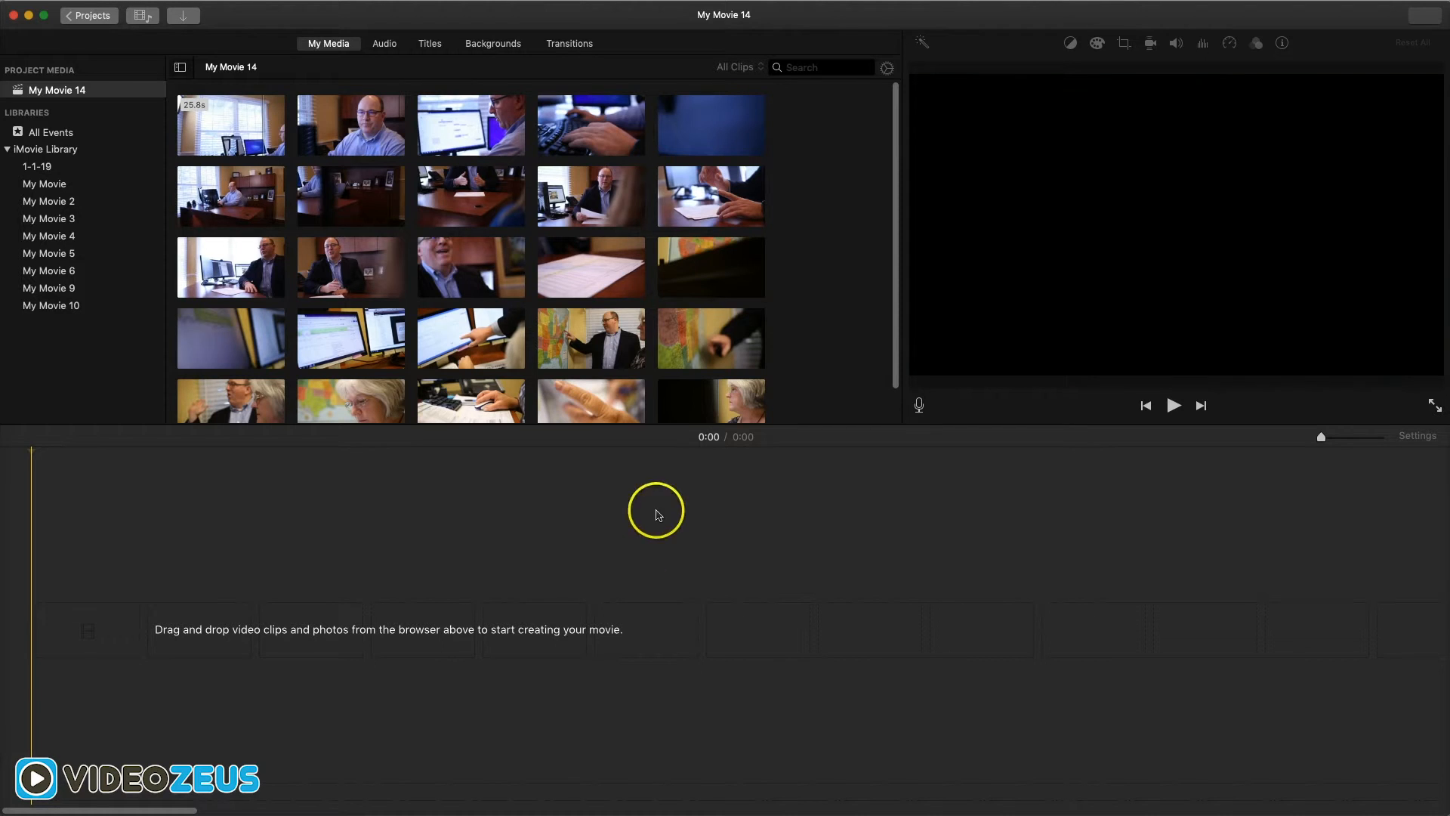
{"action": "mouse_move", "coordinate": [266, 139]}
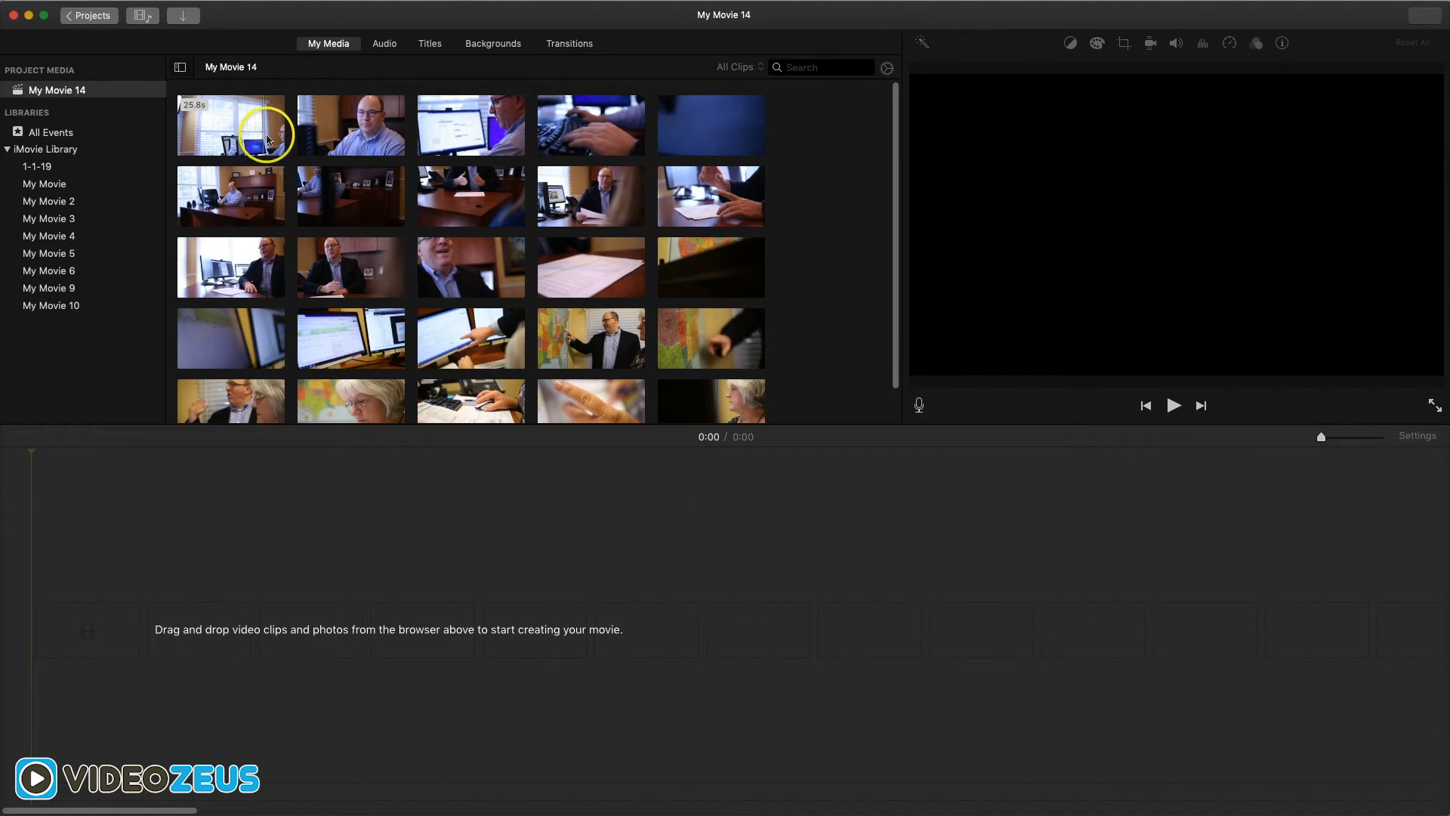
Step: Select the clips and name the shared export file 'Resolute merged 2', continuing to the save location
{"action": "left_click", "coordinate": [230, 126]}
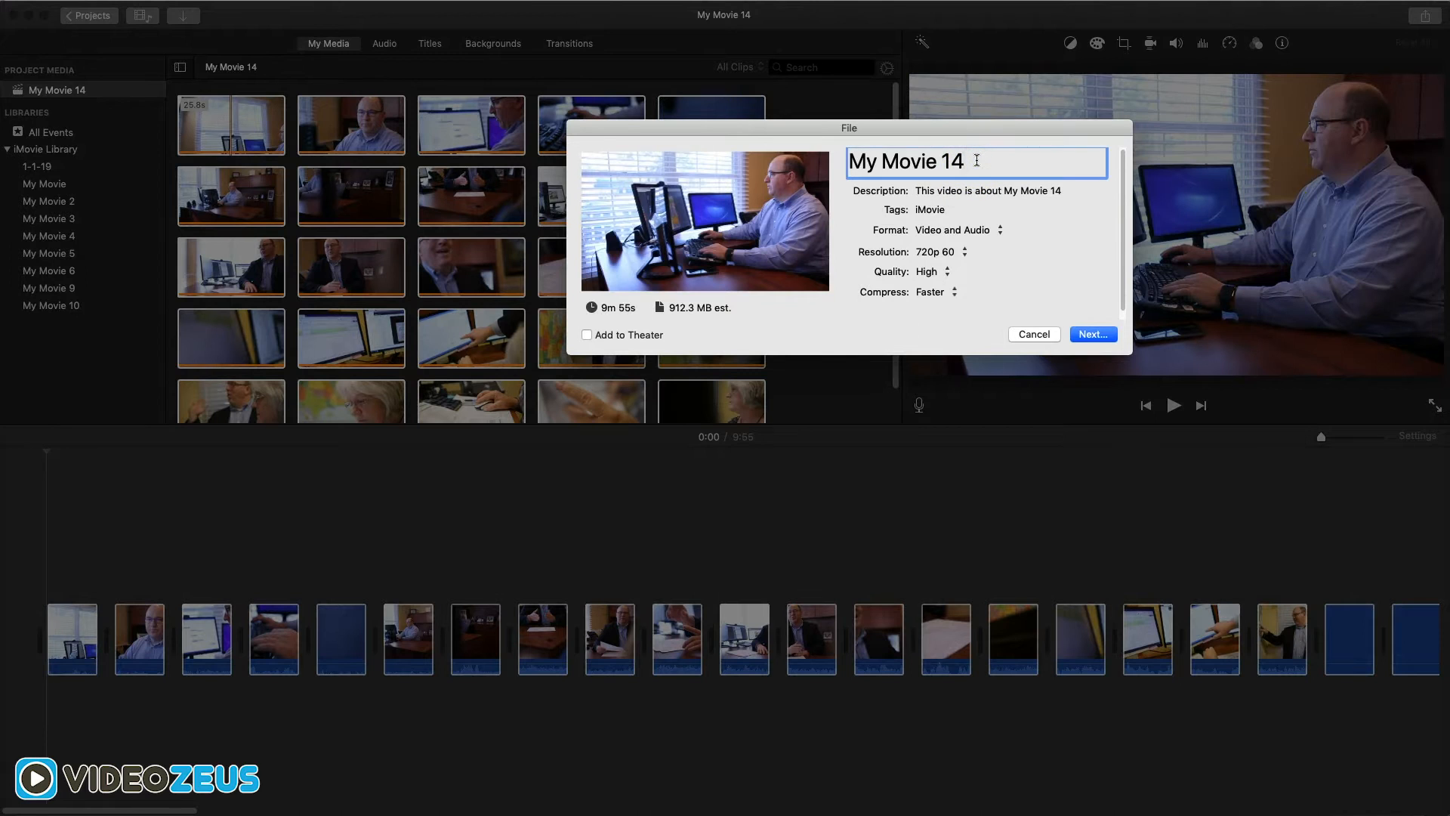
{"action": "type", "text": "Resolute mer"}
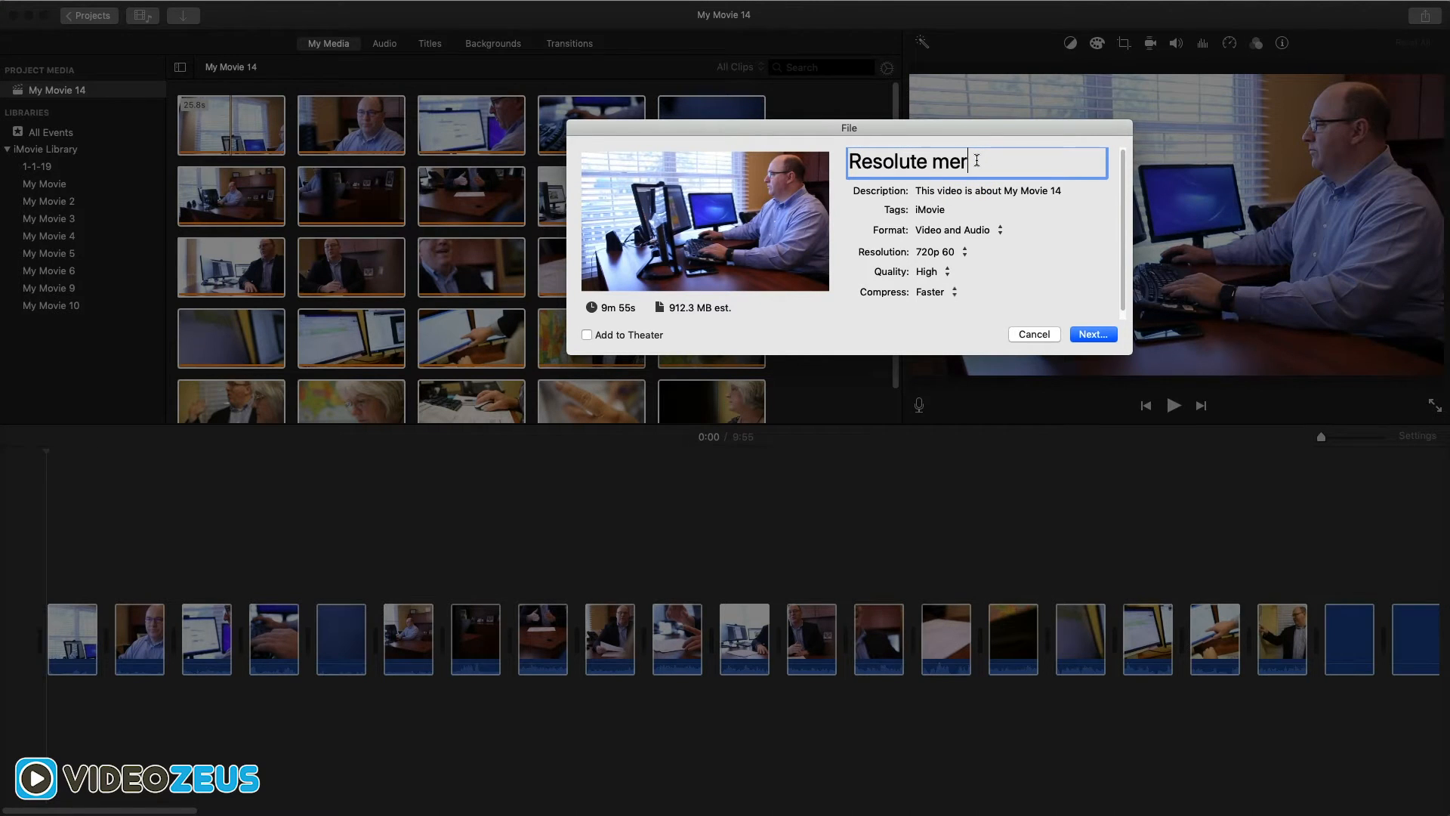
{"action": "type", "text": "ged"}
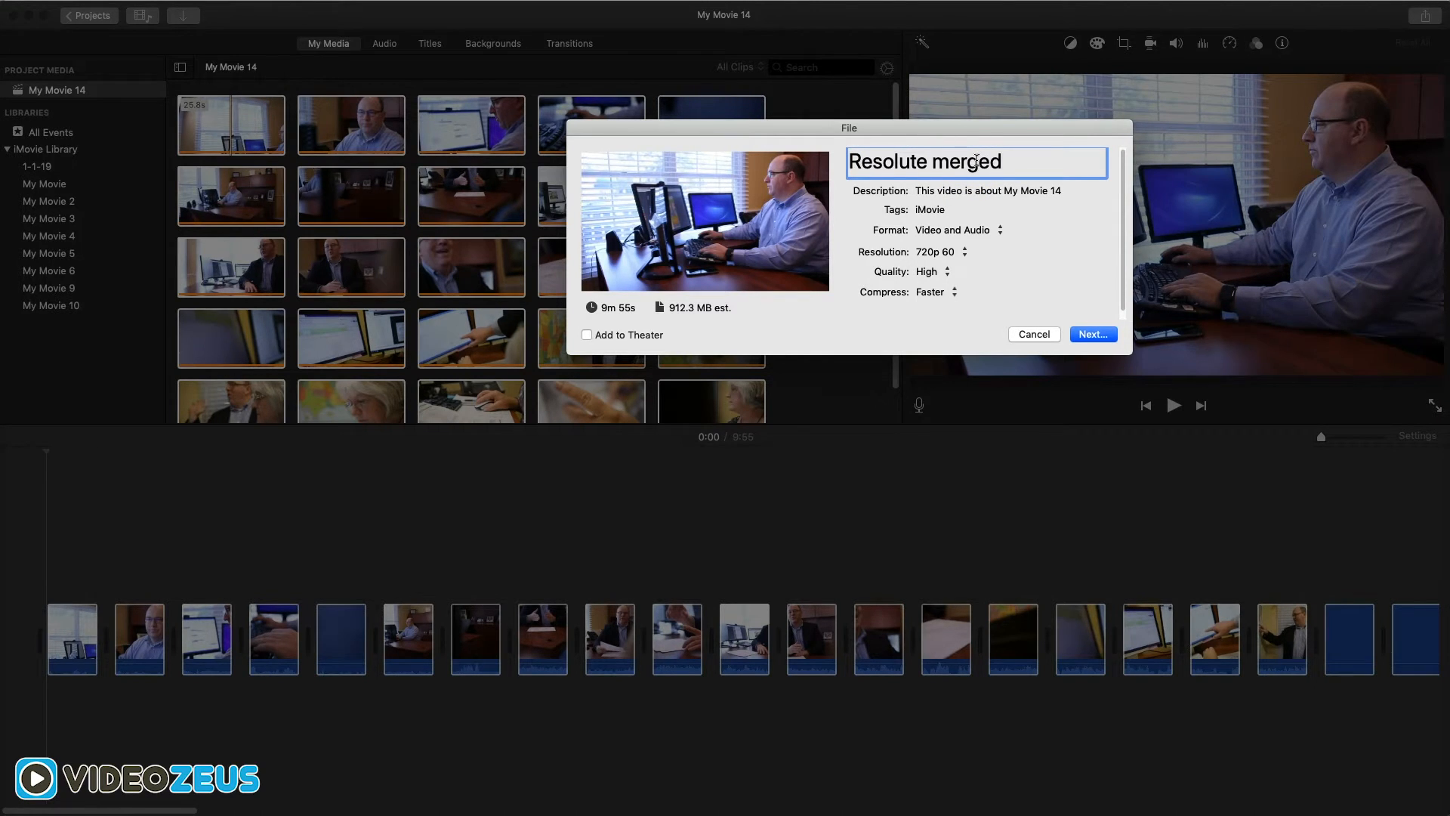
{"action": "type", "text": "2"}
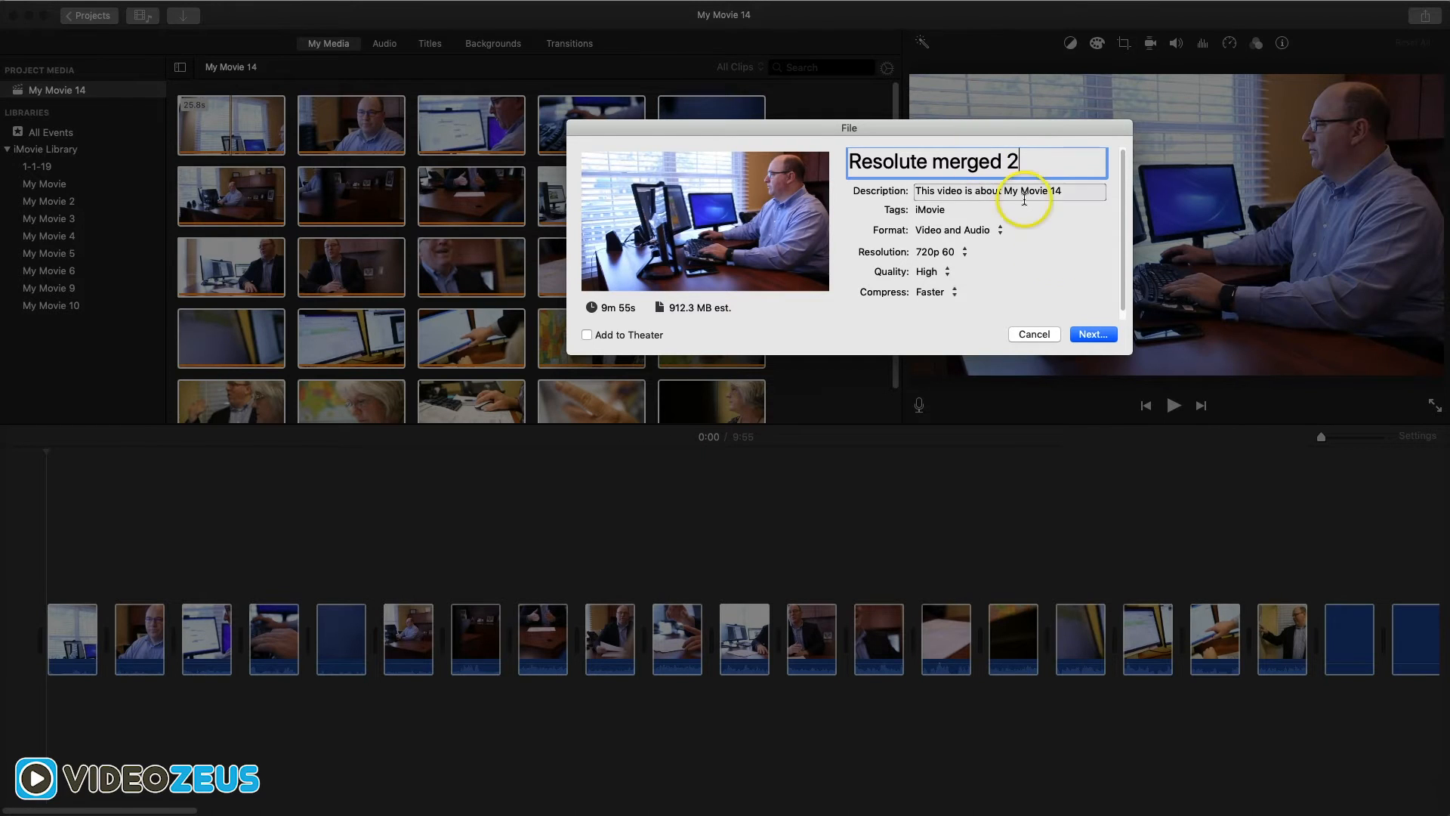
{"action": "left_click", "coordinate": [1093, 333]}
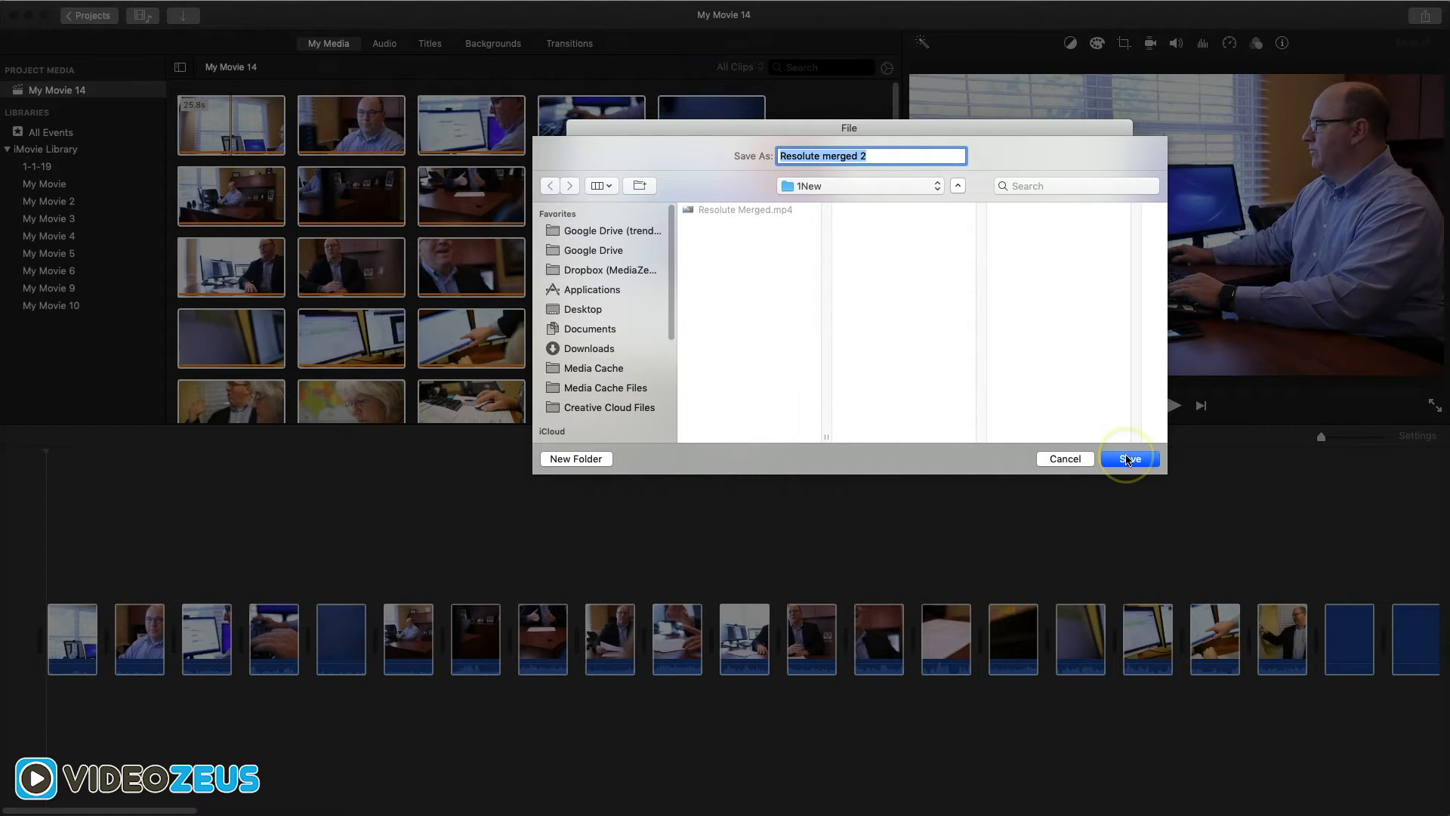
Step: Save the merged file, then delete all original clips from the event and library
{"action": "left_click", "coordinate": [1130, 459]}
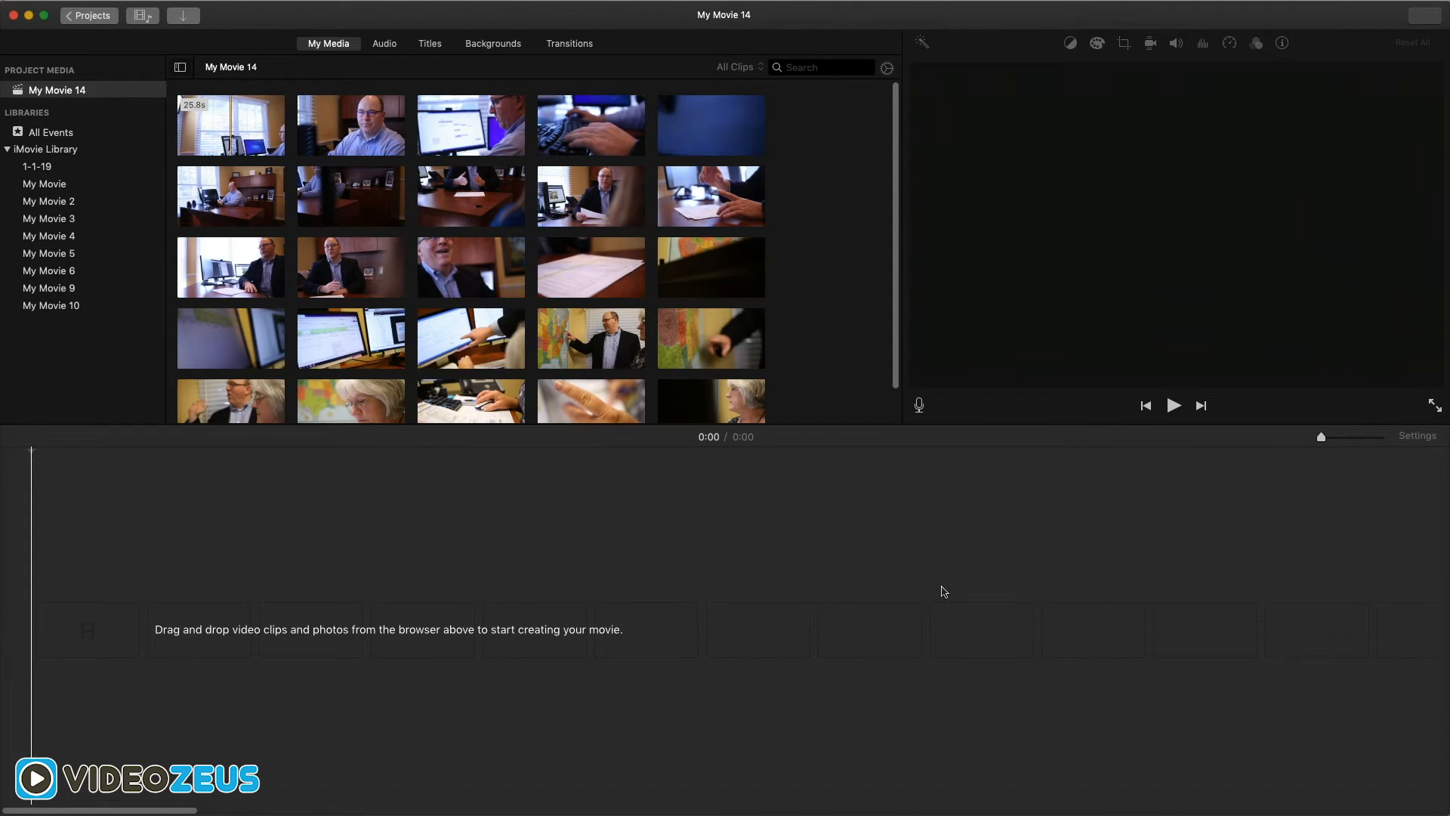
{"action": "left_click", "coordinate": [230, 126]}
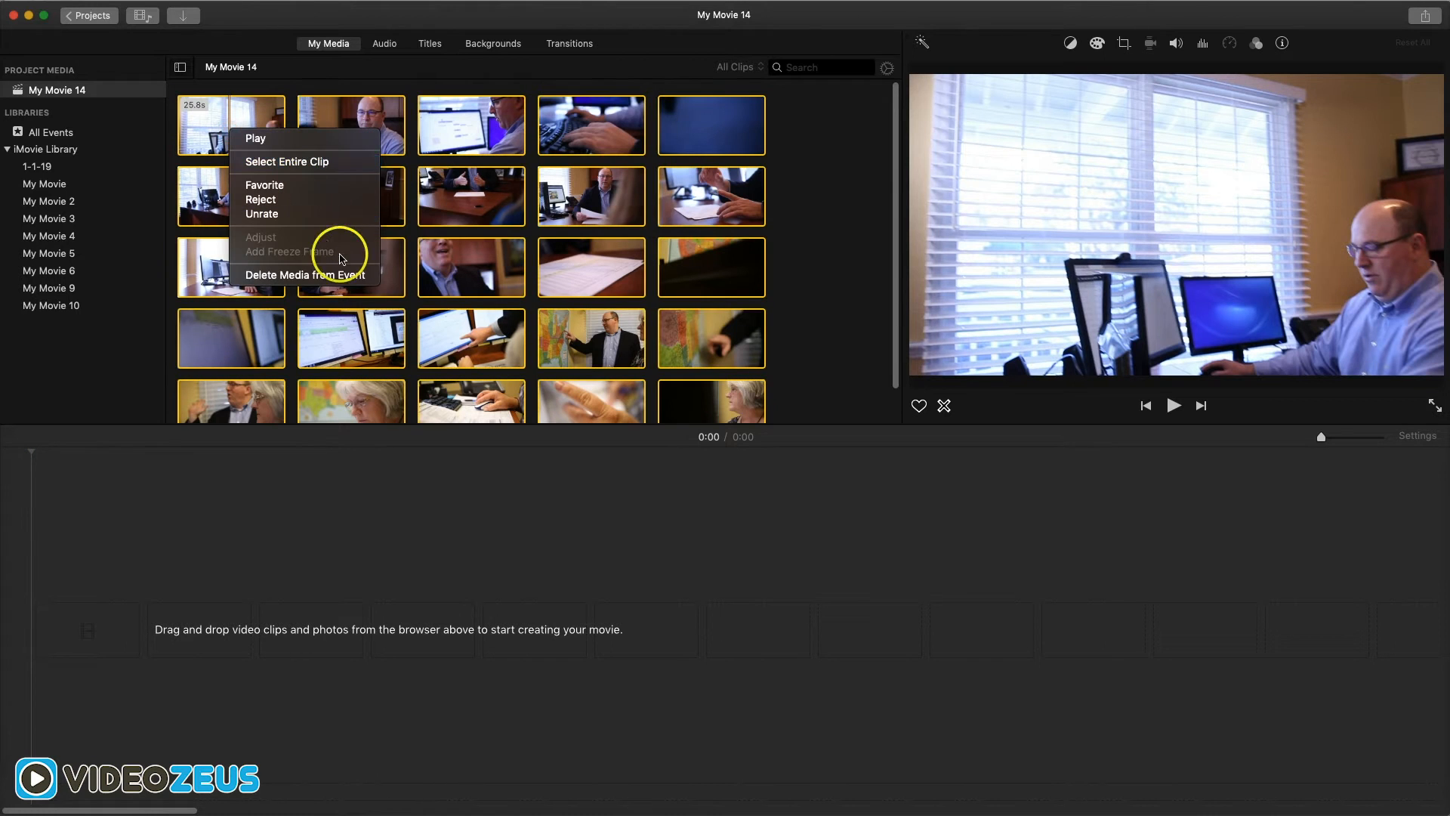
{"action": "left_click", "coordinate": [305, 275]}
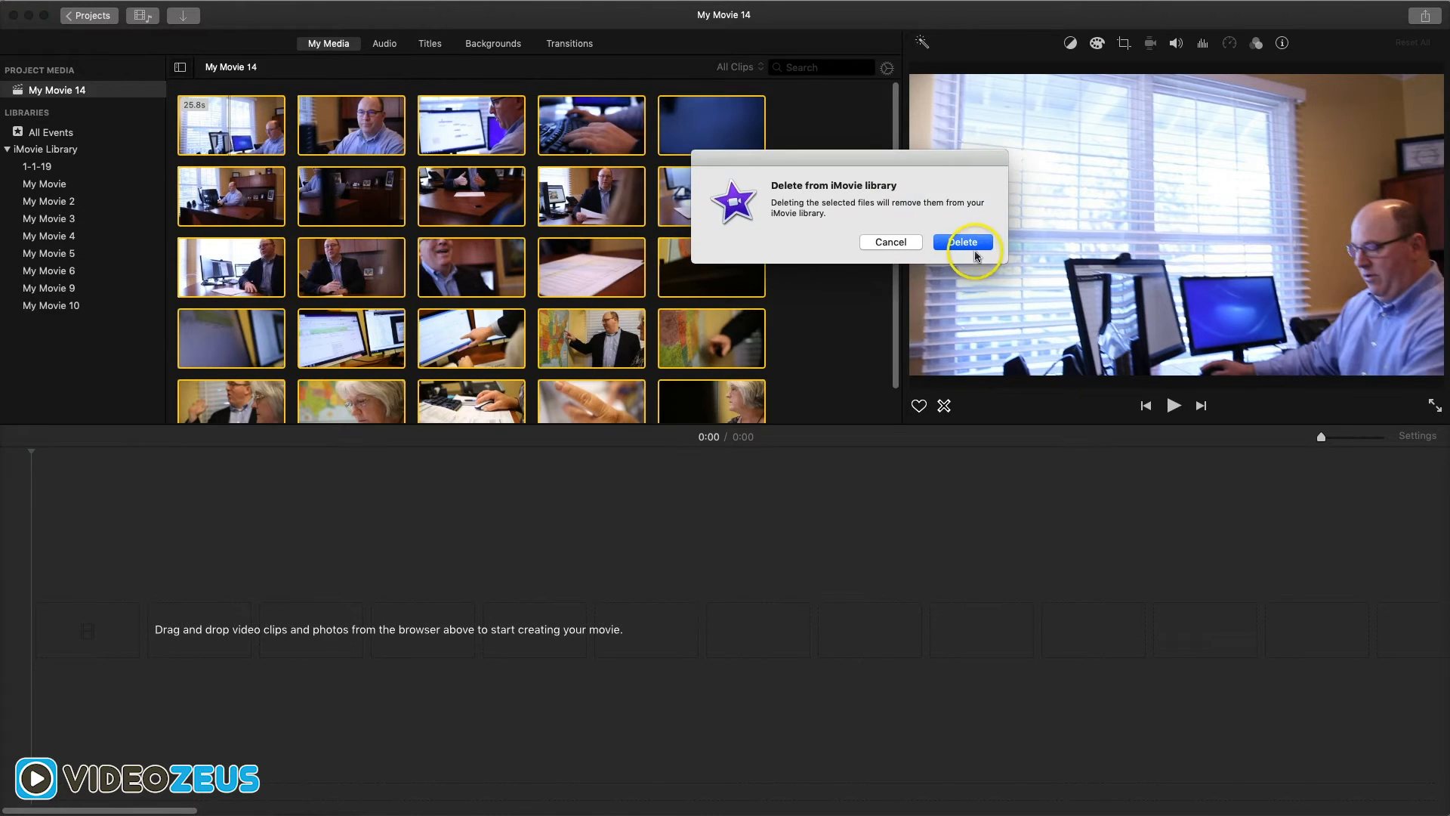
{"action": "left_click", "coordinate": [962, 242]}
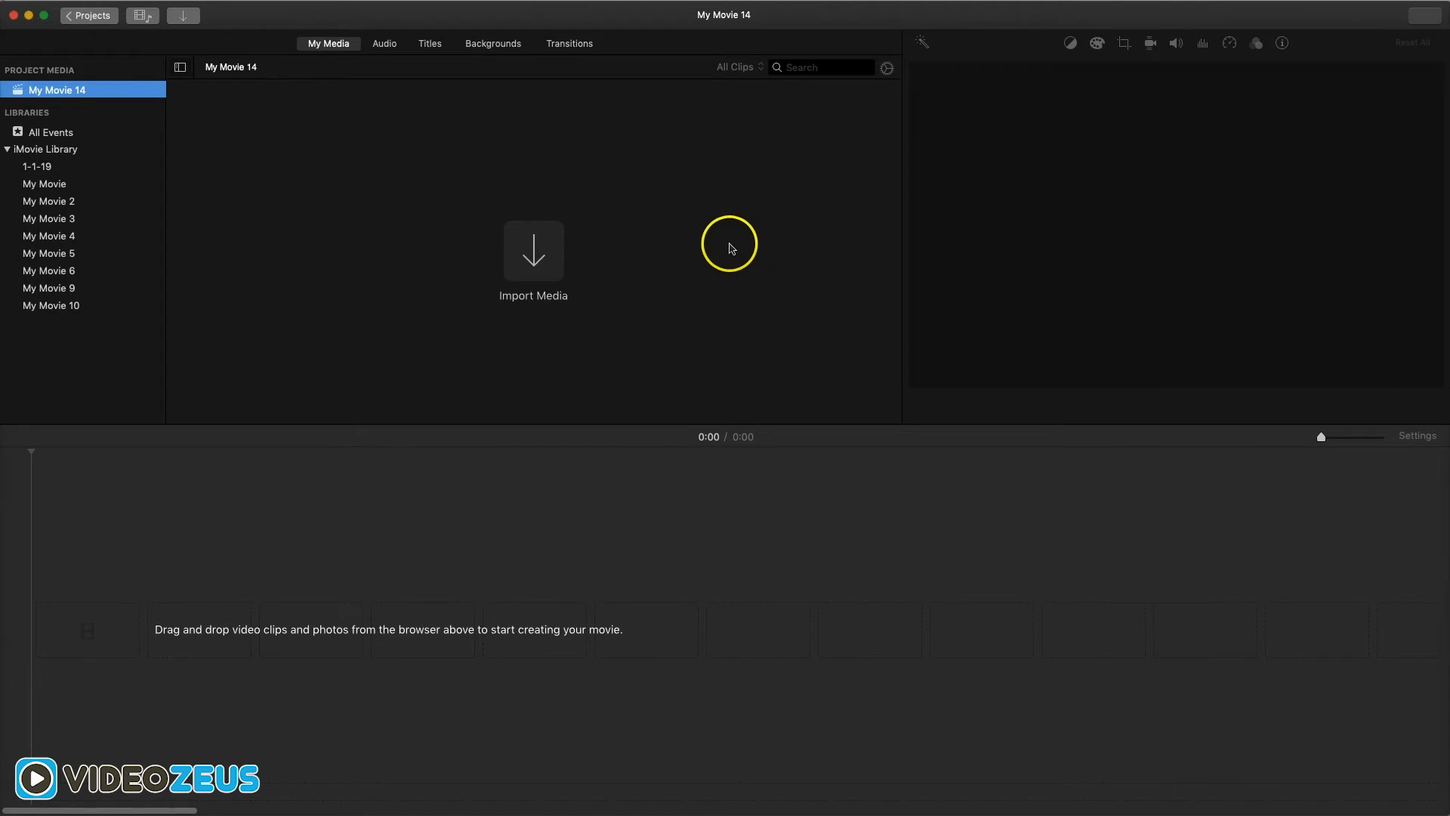
{"action": "mouse_move", "coordinate": [218, 432]}
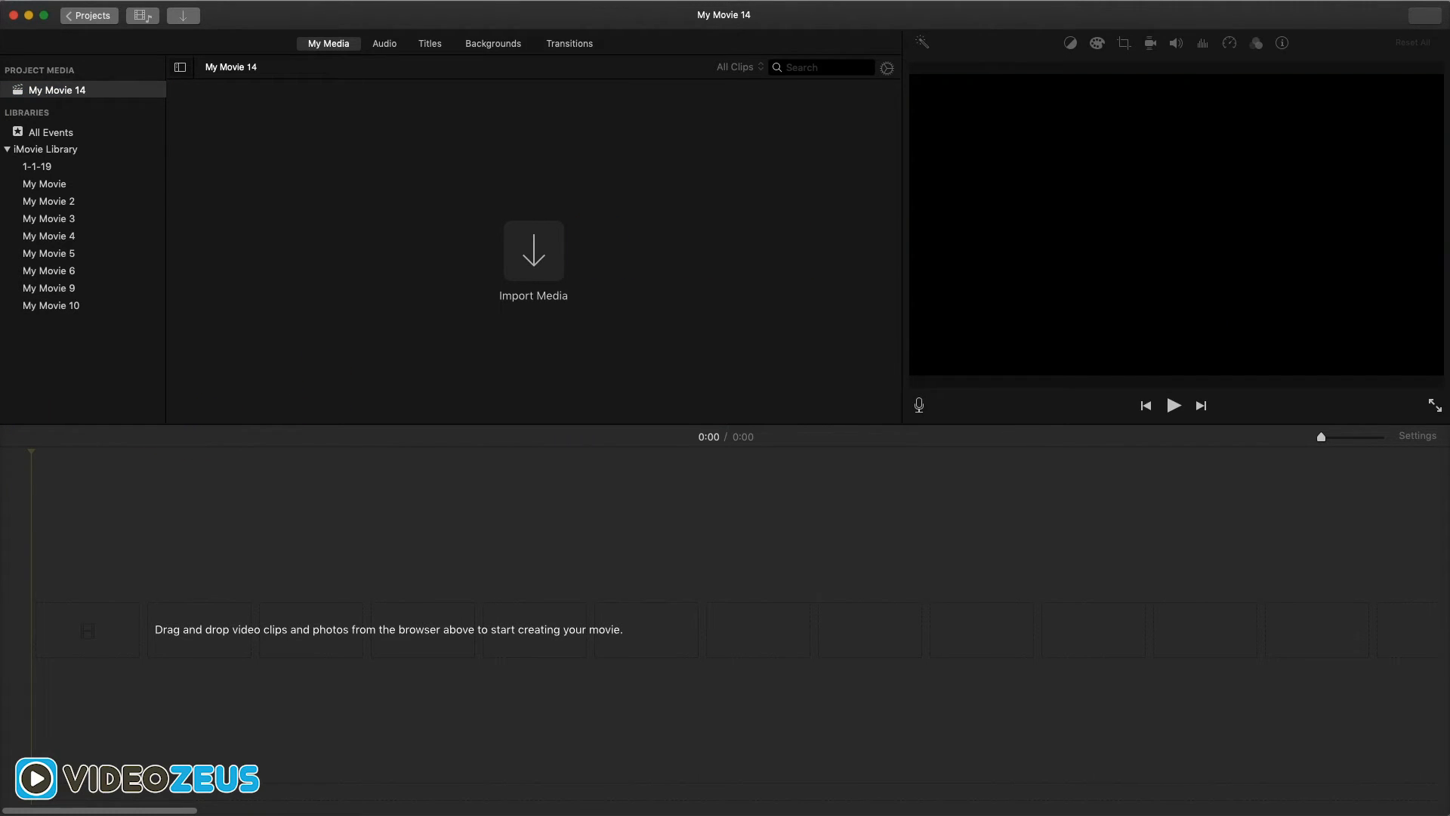
Step: Import the merged video and set the playhead near the start of the single long clip
{"action": "left_click", "coordinate": [533, 249]}
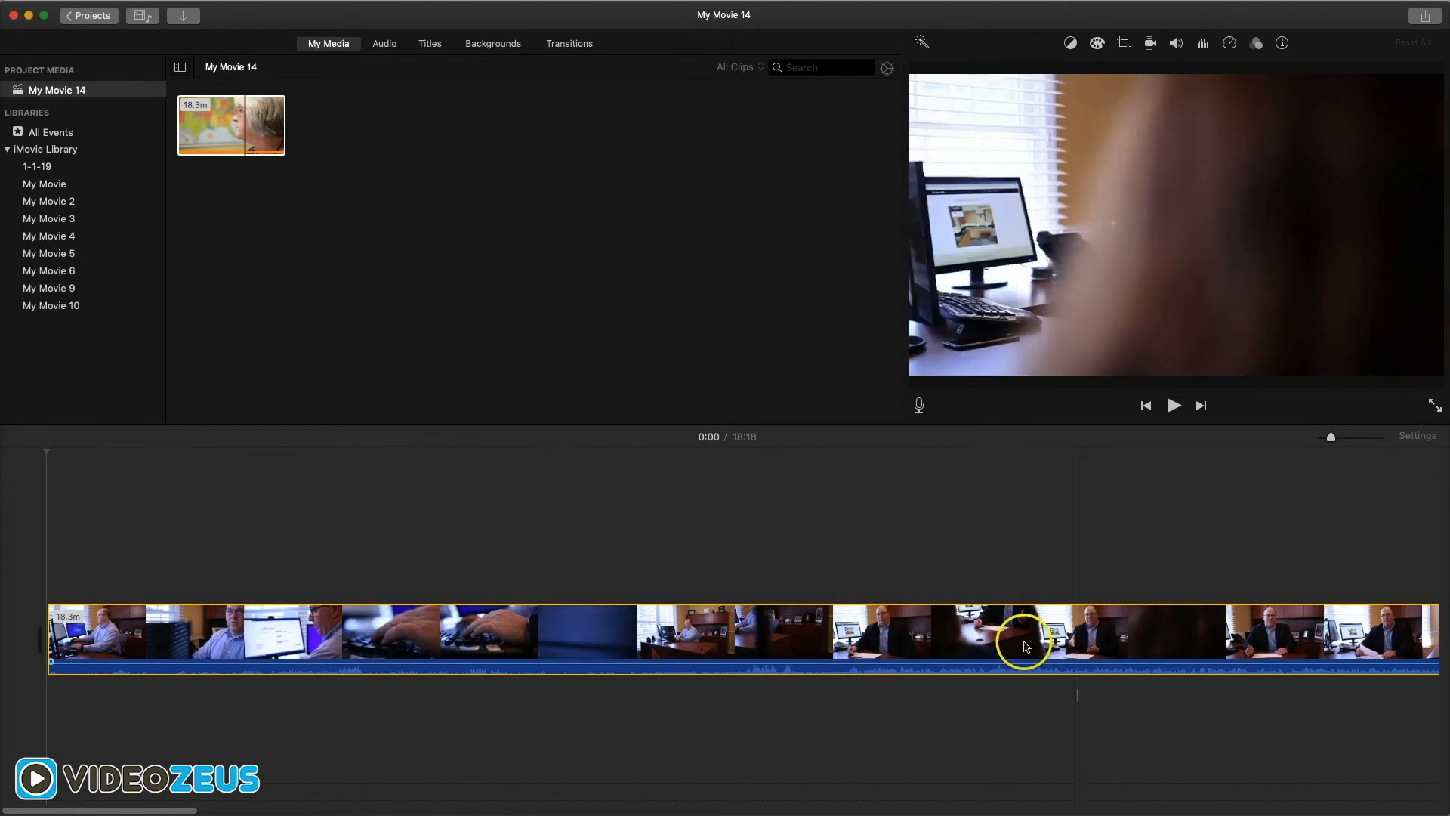
{"action": "left_click", "coordinate": [254, 666]}
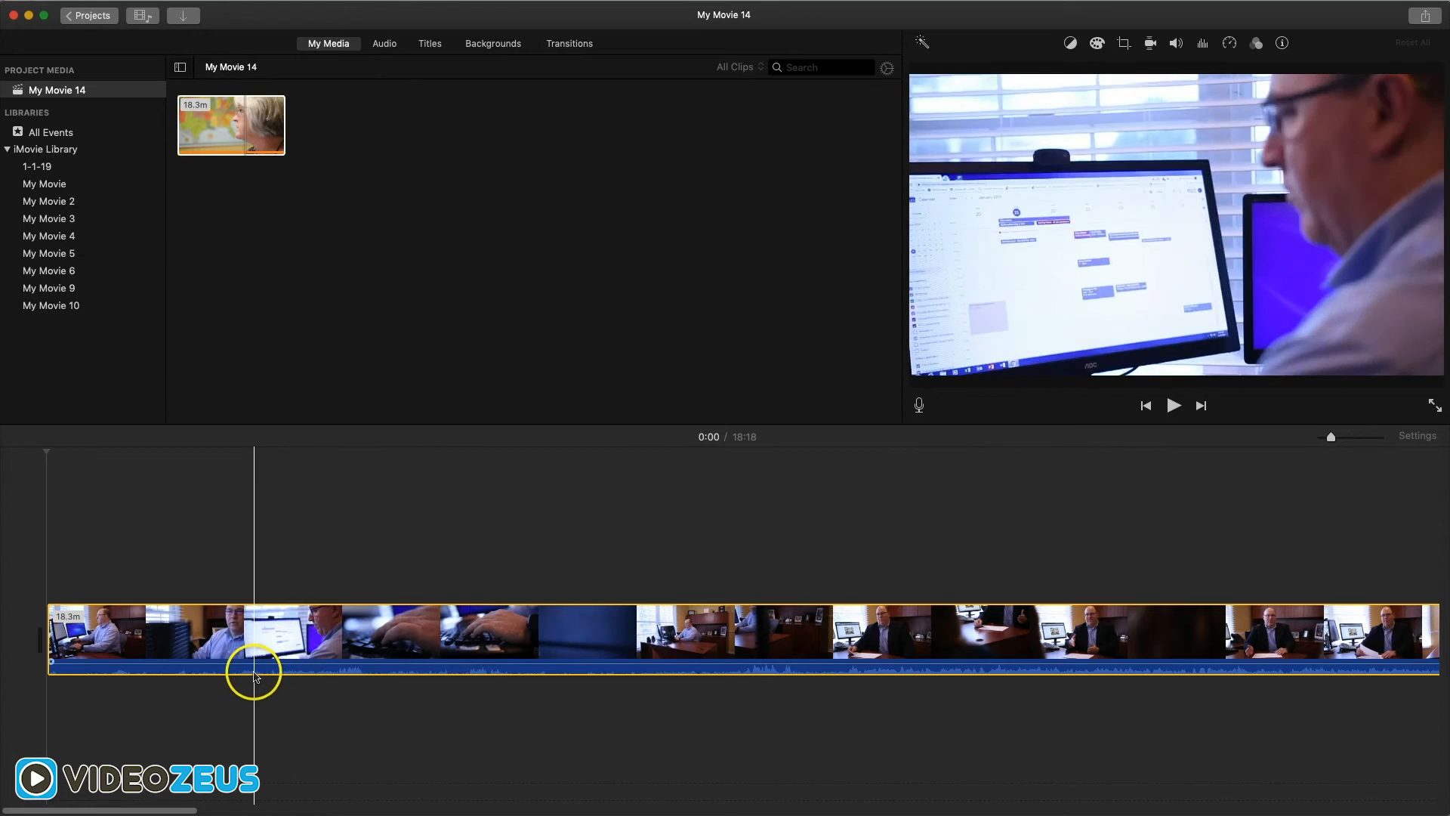
{"action": "left_click", "coordinate": [266, 671]}
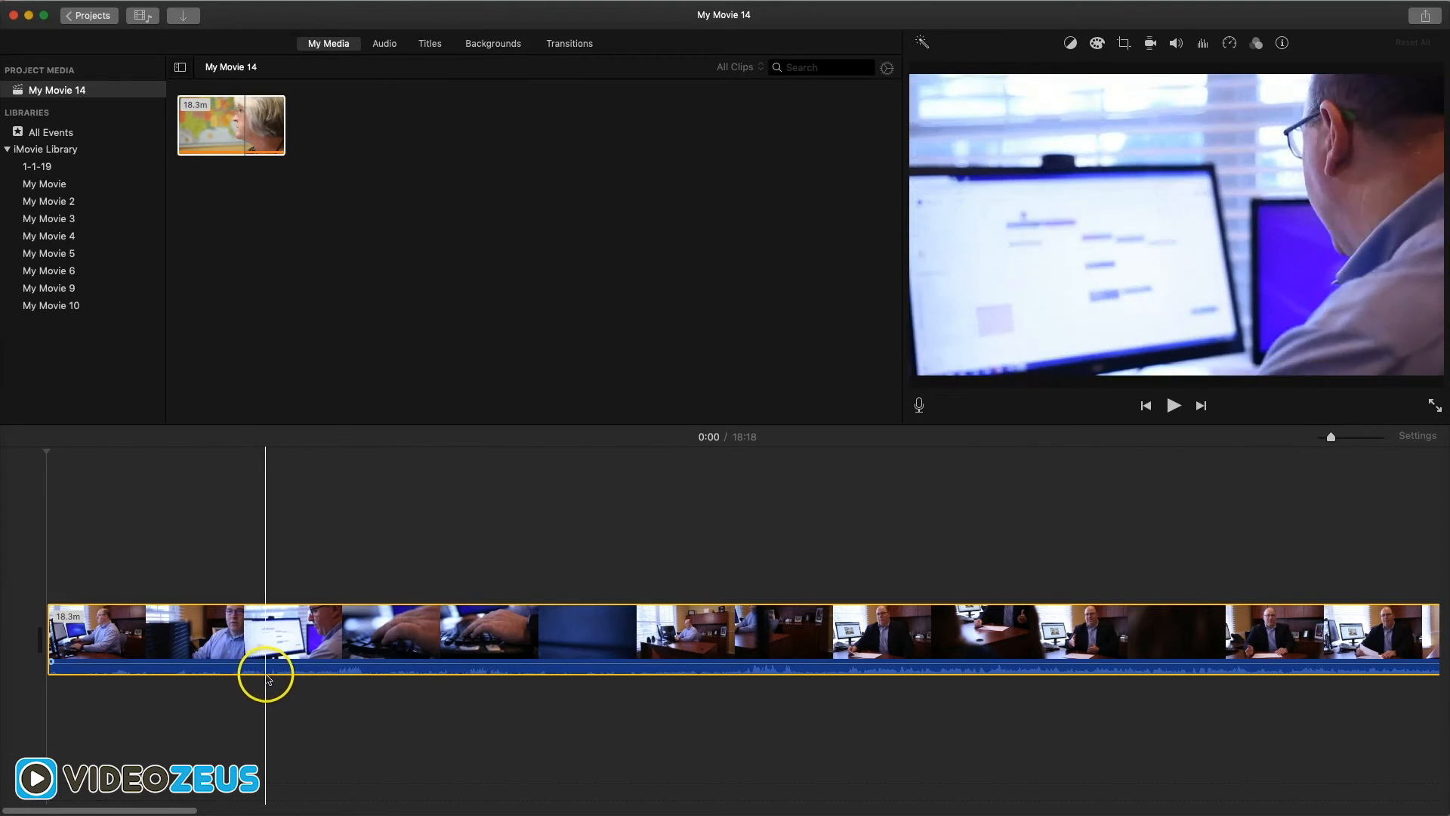